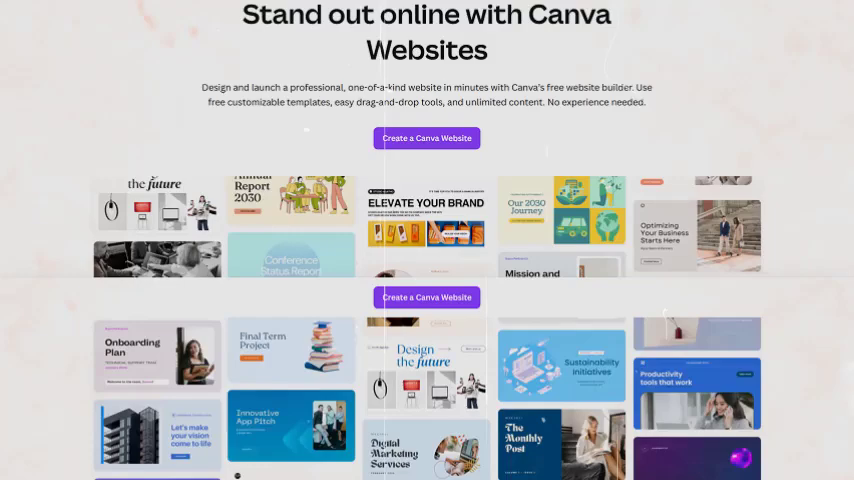
{"action": "scroll", "scroll_direction": "down", "scroll_amount": 3}
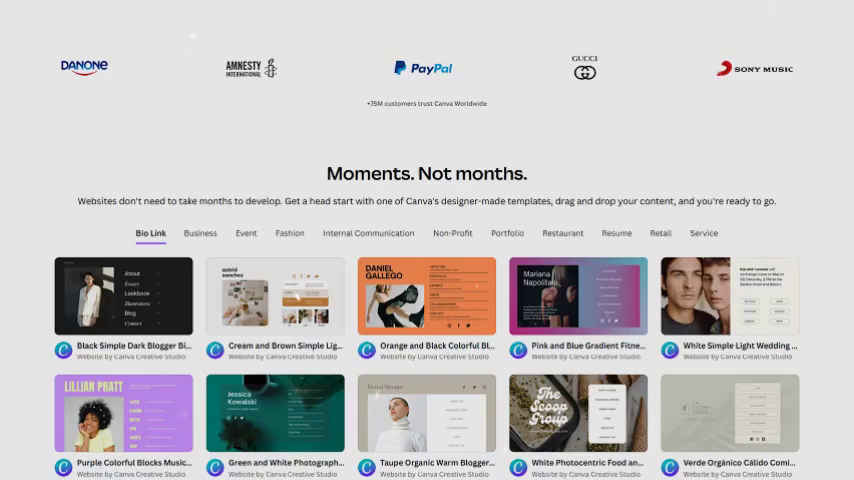
{"action": "scroll", "scroll_direction": "down", "scroll_amount": 3}
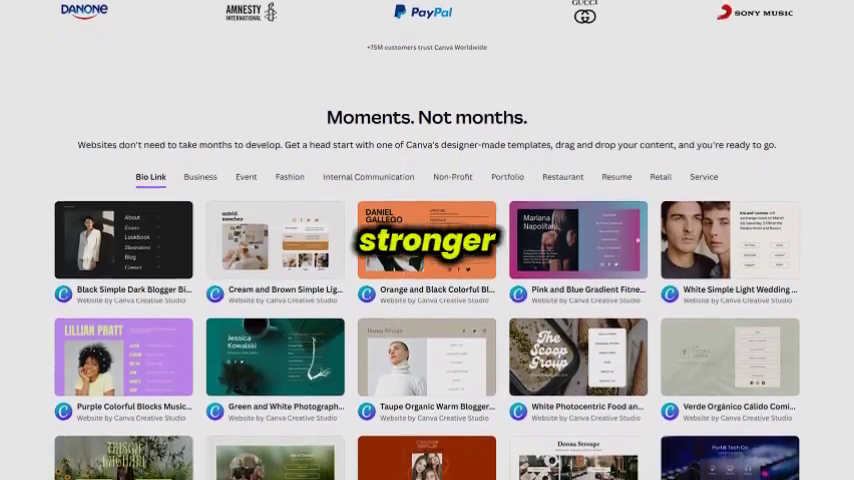
{"action": "scroll", "scroll_direction": "up", "scroll_amount": 3}
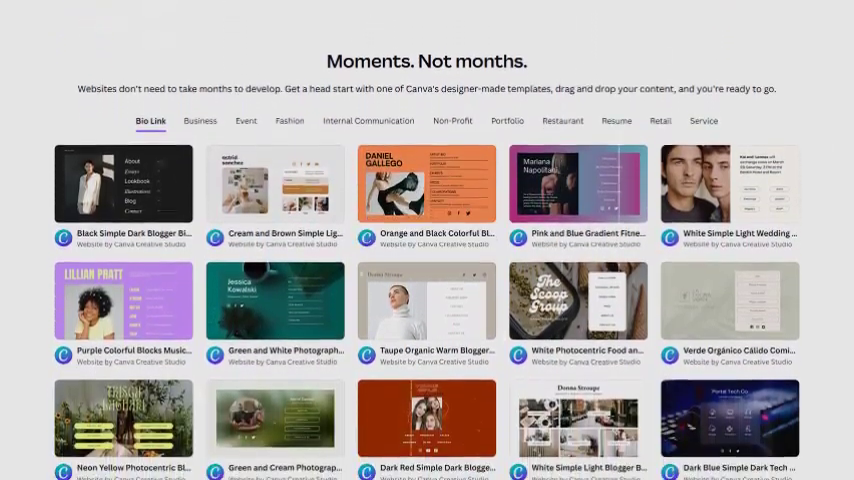
{"action": "scroll", "scroll_direction": "down", "scroll_amount": 3}
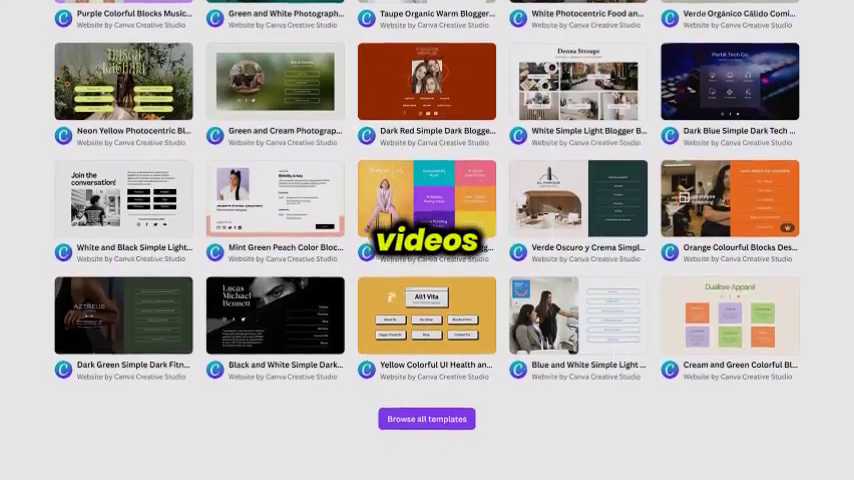
{"action": "scroll", "scroll_direction": "down", "scroll_amount": 3}
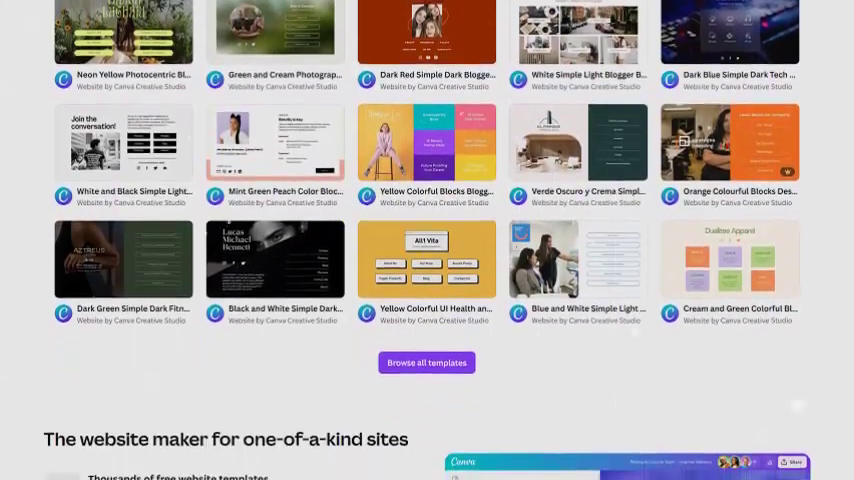
{"action": "scroll", "scroll_direction": "down", "scroll_amount": 3}
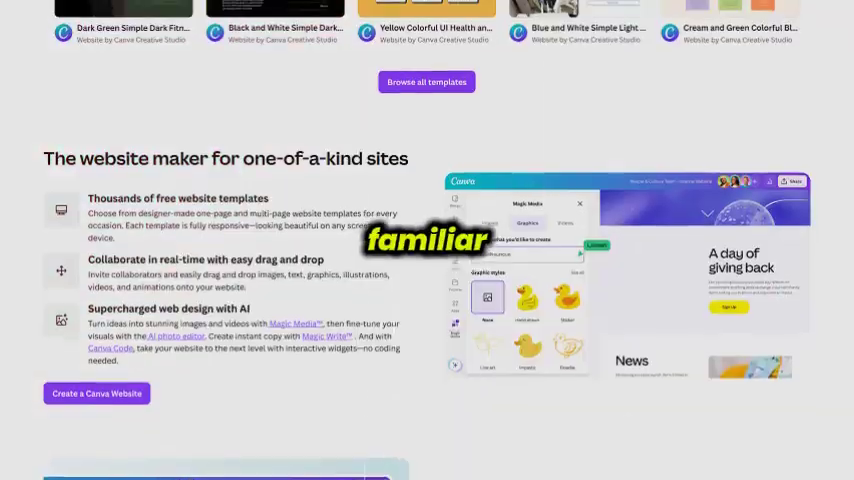
{"action": "scroll", "scroll_direction": "down", "scroll_amount": 3}
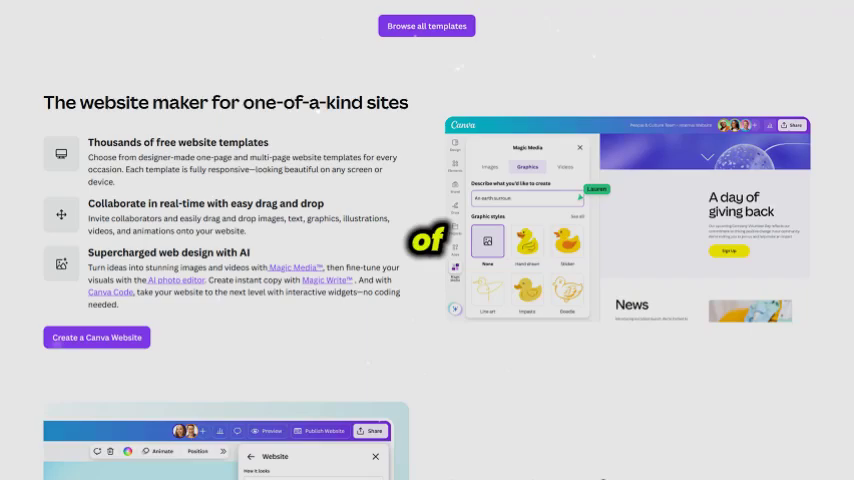
{"action": "scroll", "scroll_direction": "down", "scroll_amount": 3}
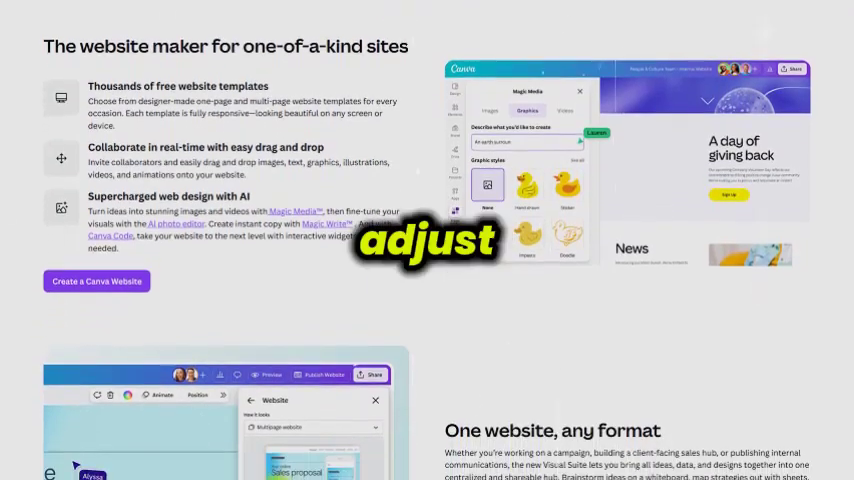
{"action": "scroll", "scroll_direction": "down", "scroll_amount": 3}
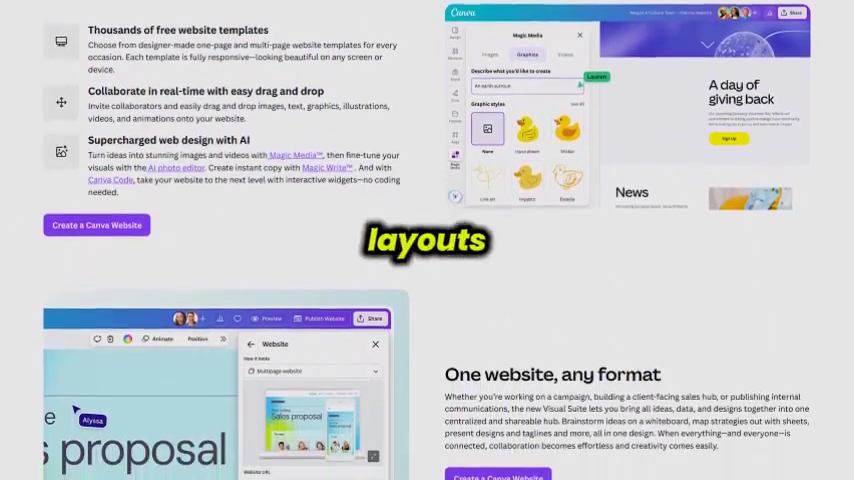
{"action": "scroll", "scroll_direction": "down", "scroll_amount": 3}
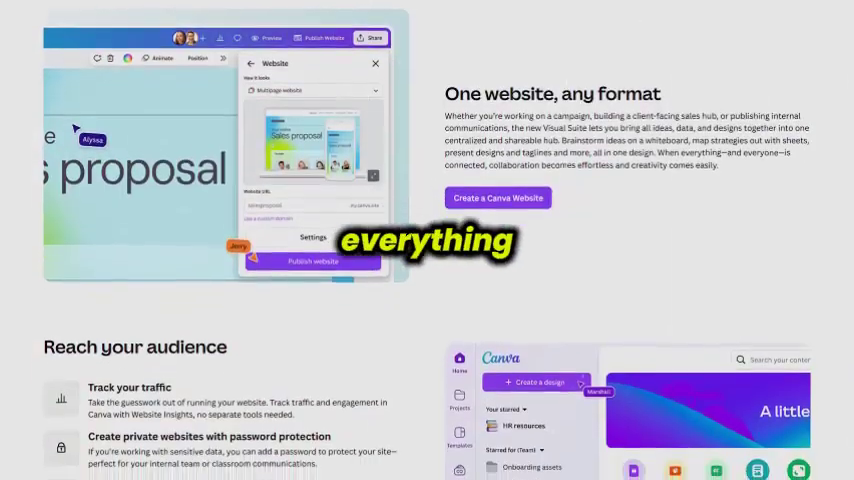
{"action": "scroll", "scroll_direction": "down", "scroll_amount": 3}
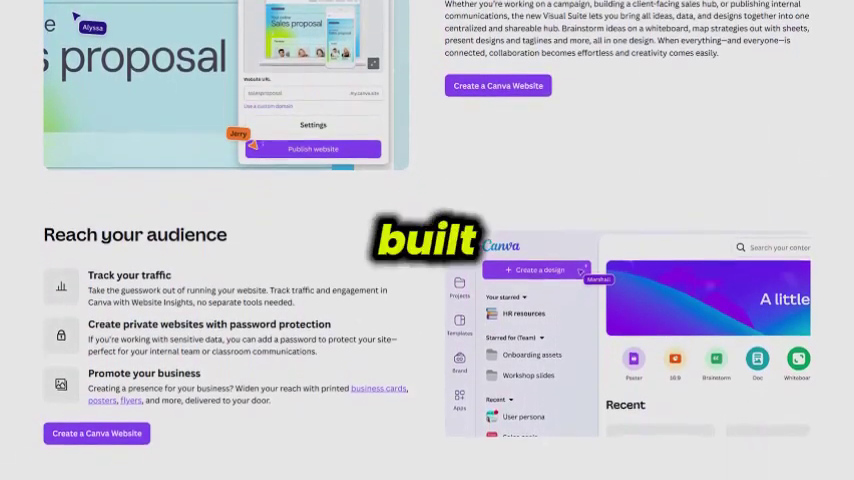
{"action": "scroll", "scroll_direction": "down", "scroll_amount": 3}
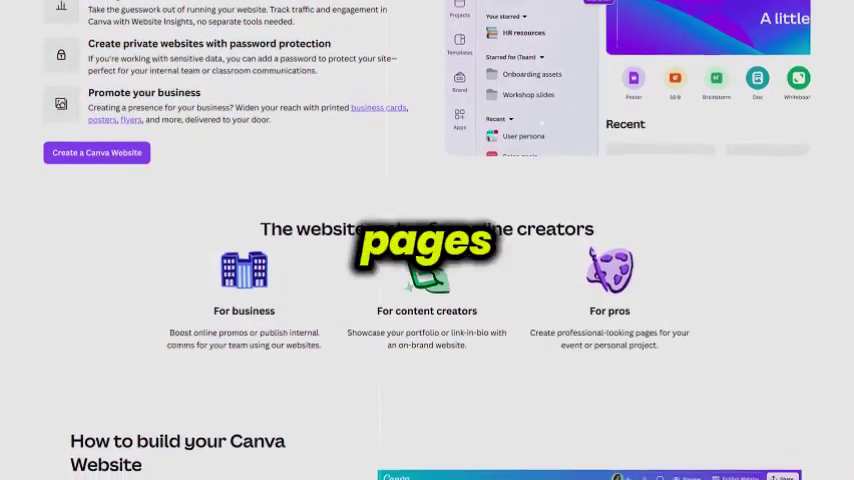
{"action": "scroll", "scroll_direction": "down", "scroll_amount": 3}
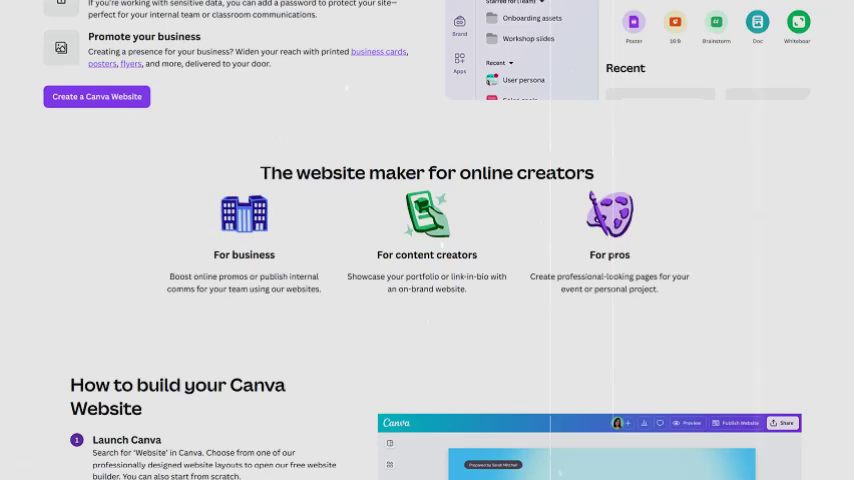
{"action": "scroll", "scroll_direction": "down", "scroll_amount": 3}
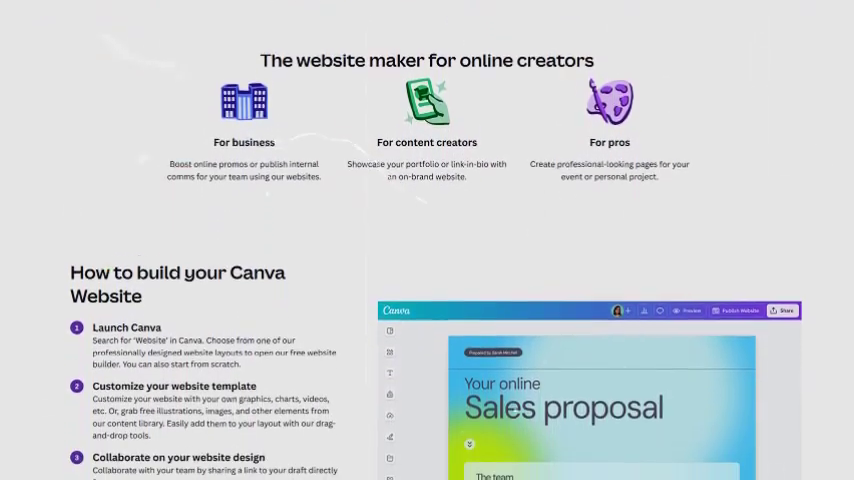
{"action": "scroll", "scroll_direction": "down", "scroll_amount": 3}
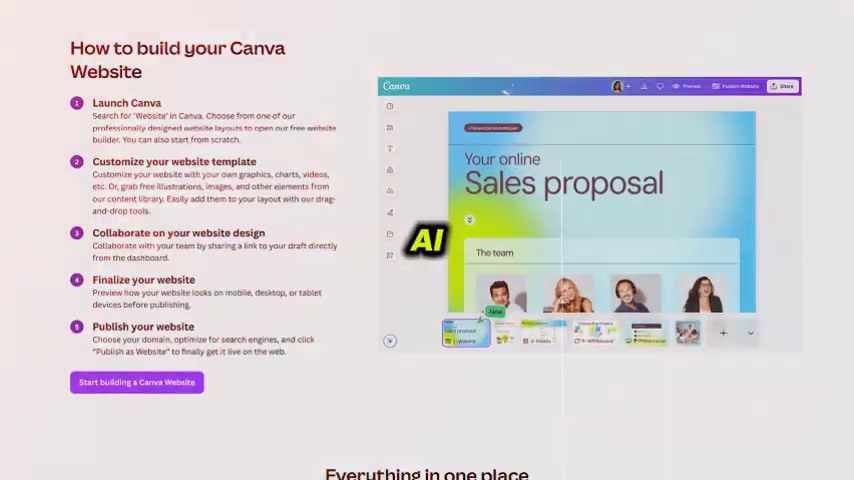
{"action": "scroll", "scroll_direction": "down", "scroll_amount": 3}
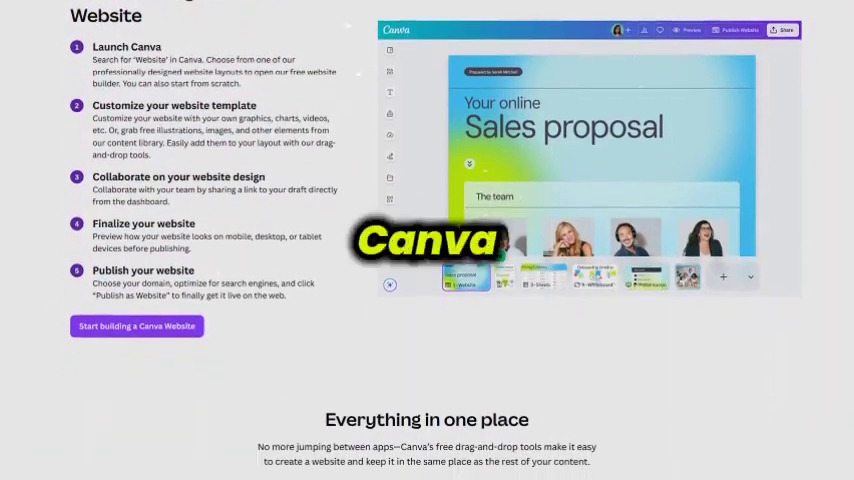
{"action": "scroll", "scroll_direction": "down", "scroll_amount": 3}
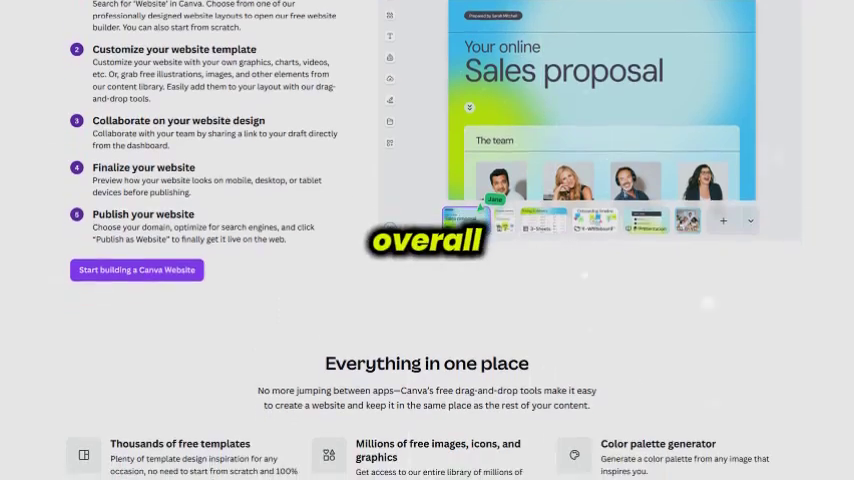
{"action": "scroll", "scroll_direction": "down", "scroll_amount": 3}
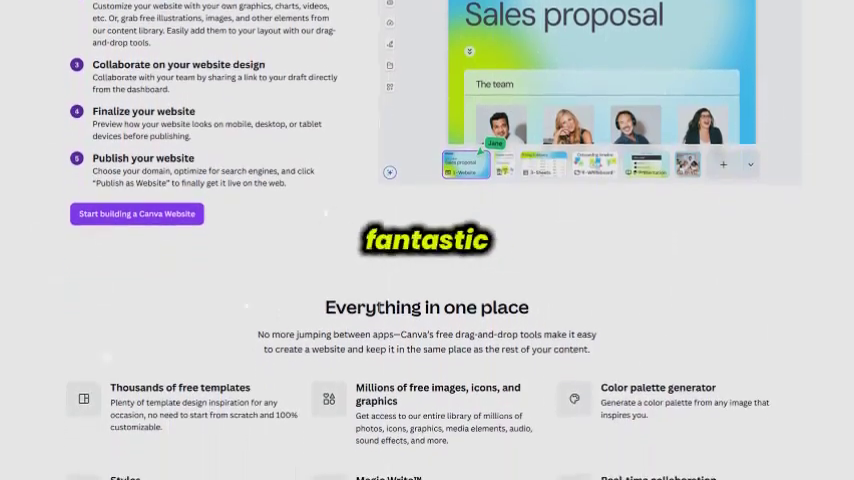
{"action": "scroll", "scroll_direction": "down", "scroll_amount": 3}
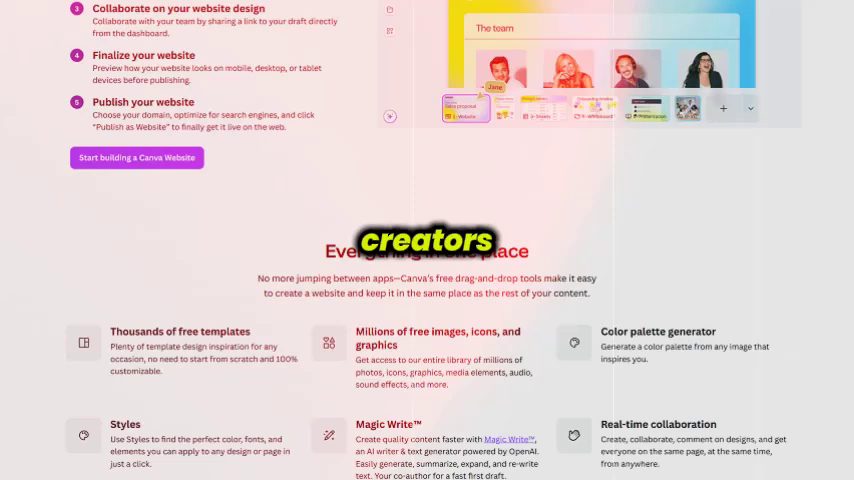
{"action": "scroll", "scroll_direction": "down", "scroll_amount": 3}
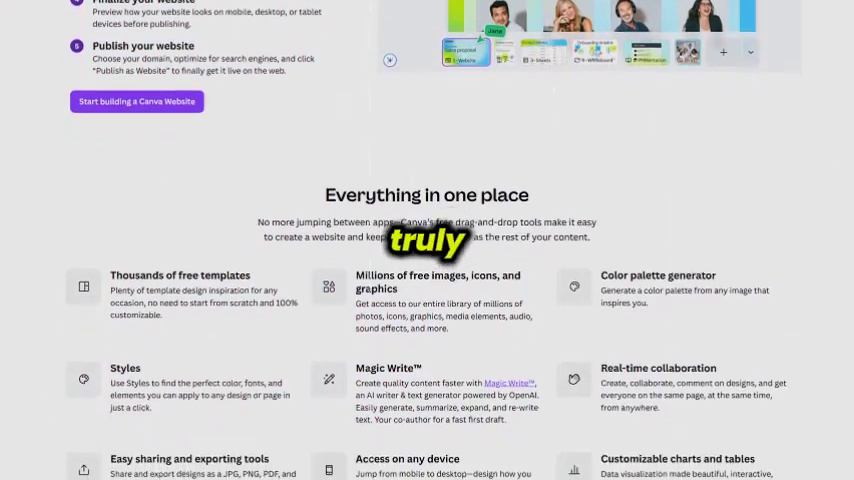
{"action": "scroll", "scroll_direction": "down", "scroll_amount": 3}
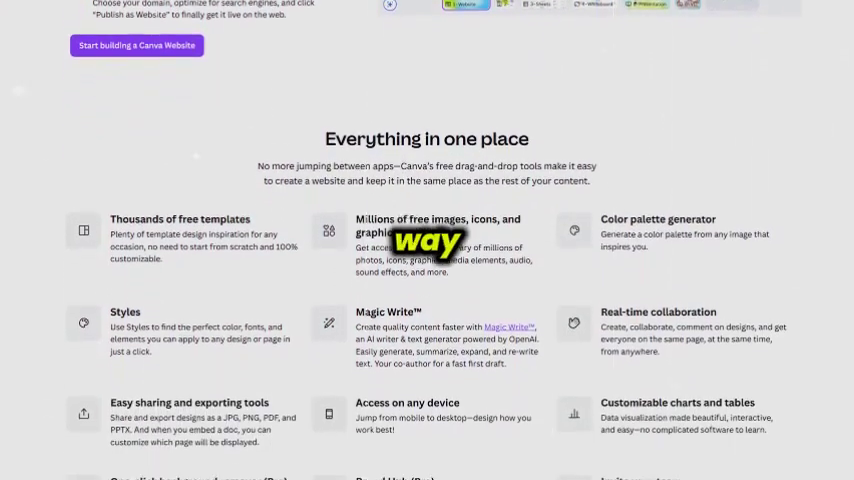
{"action": "scroll", "scroll_direction": "down", "scroll_amount": 3}
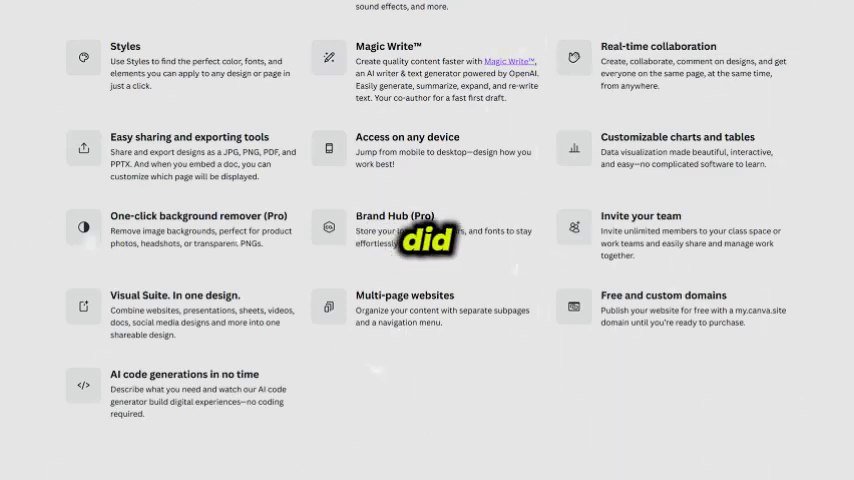